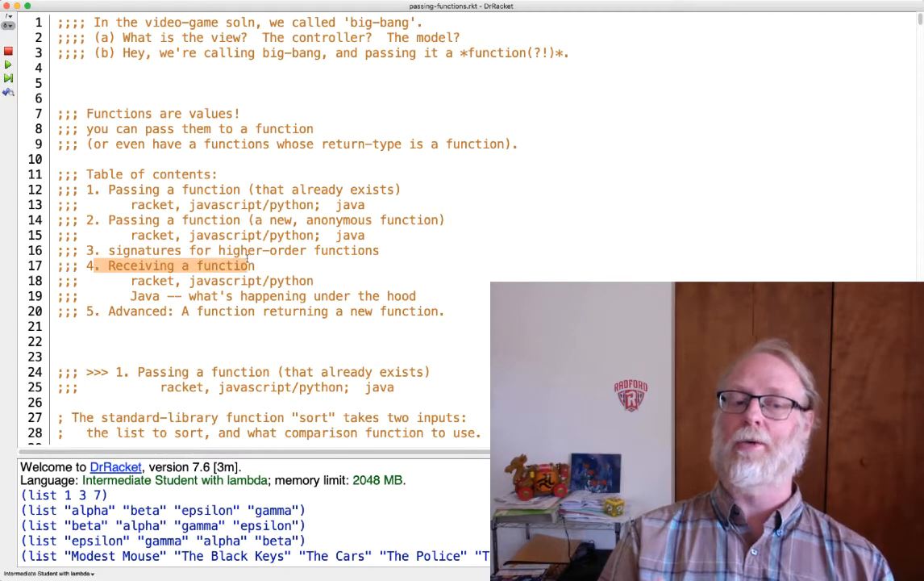
# - Scroll to section 3 on higher-order signatures and select α in sort's signature line
pyautogui.moveTo(109, 265); pyautogui.dragTo(379, 250)
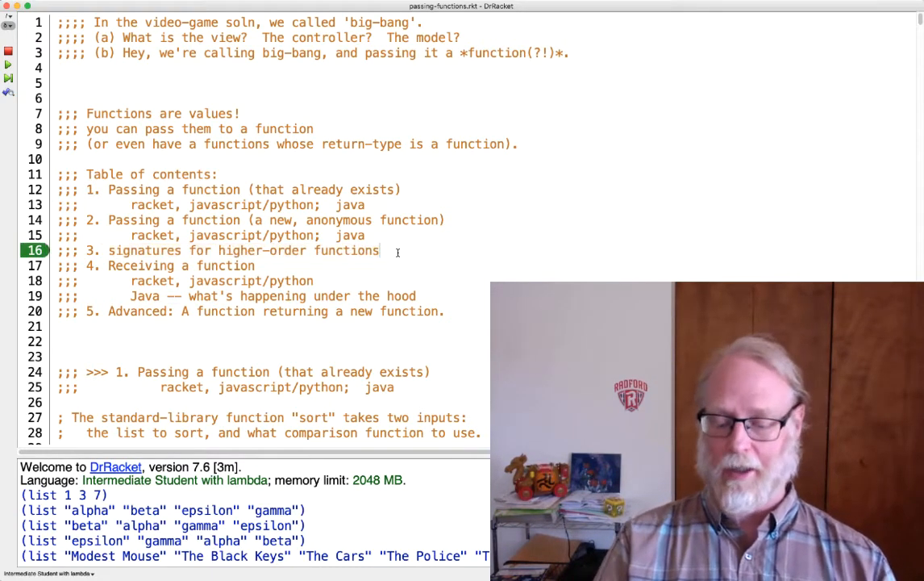
pyautogui.scroll(-3)
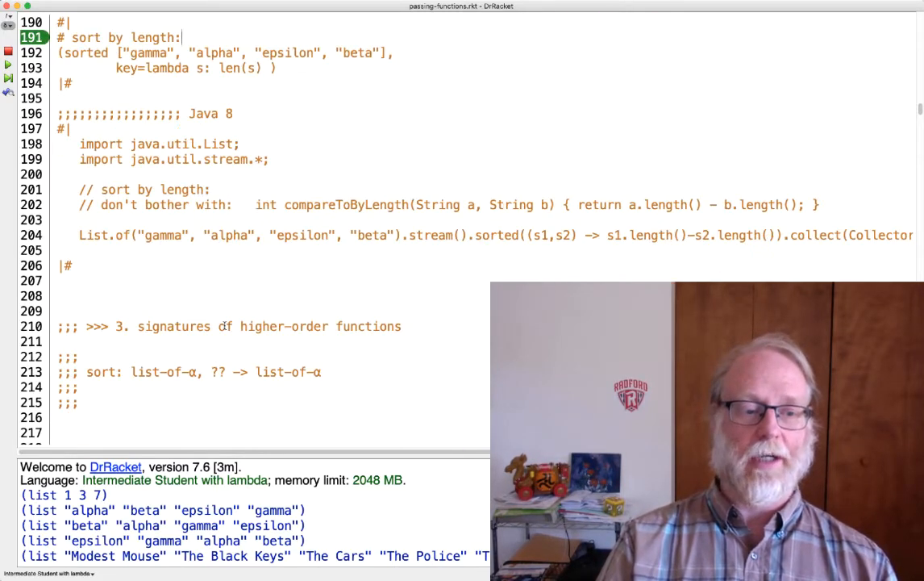
pyautogui.click(85, 326)
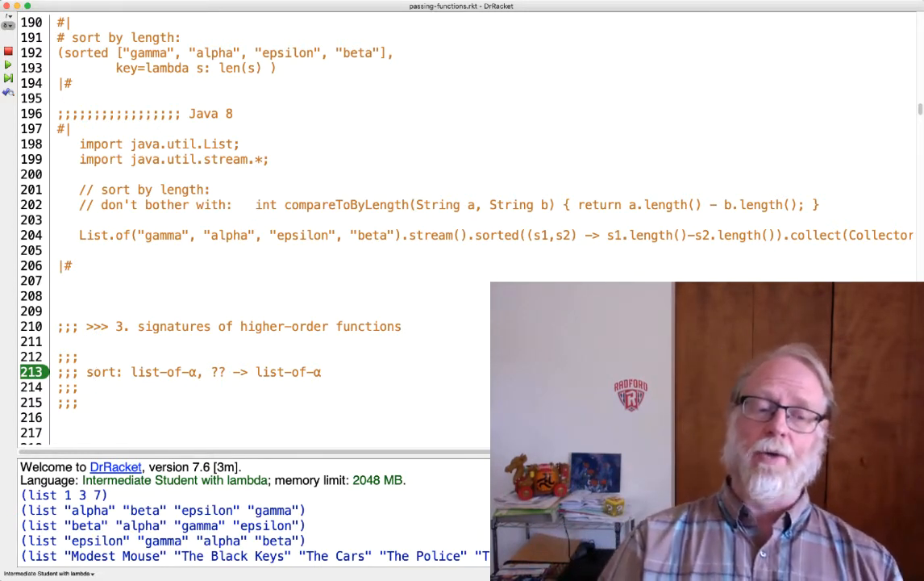
pyautogui.click(160, 372)
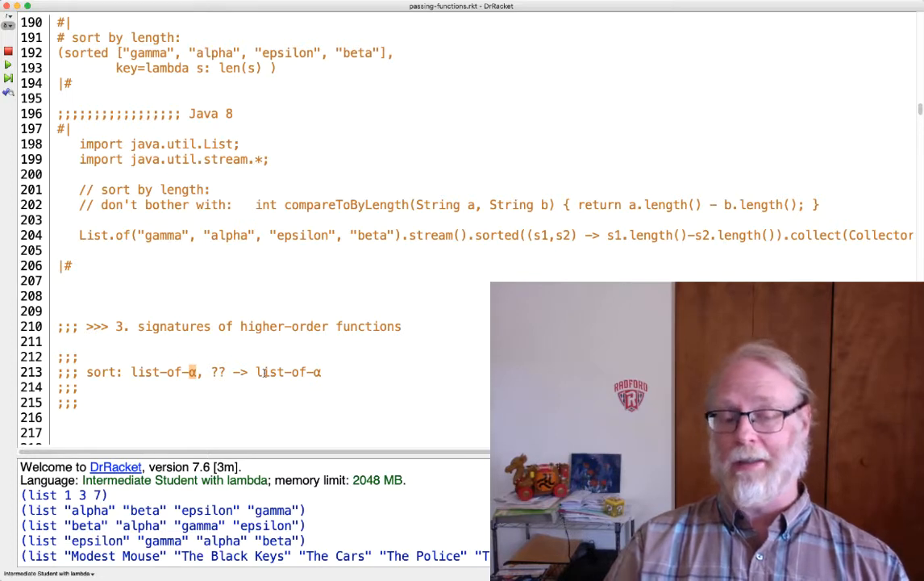
pyautogui.doubleClick(286, 372)
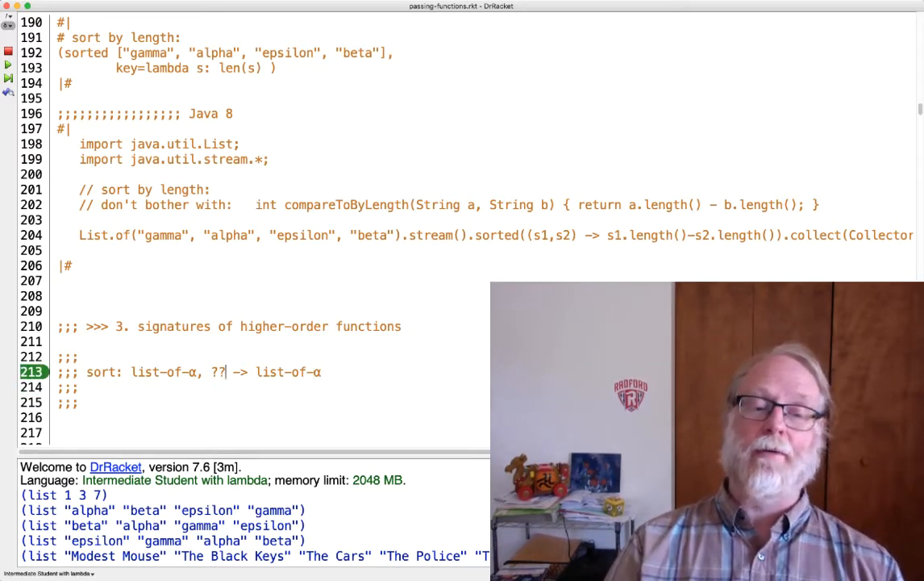
# - Replace sort's ?? placeholder with the function type (α, α -> boolean)
pyautogui.doubleClick(218, 372)
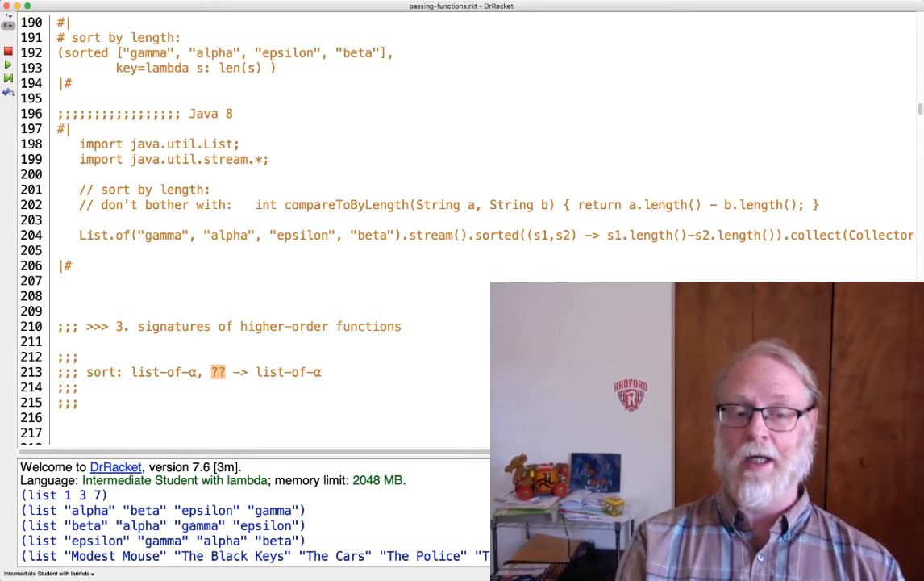
pyautogui.write('function')
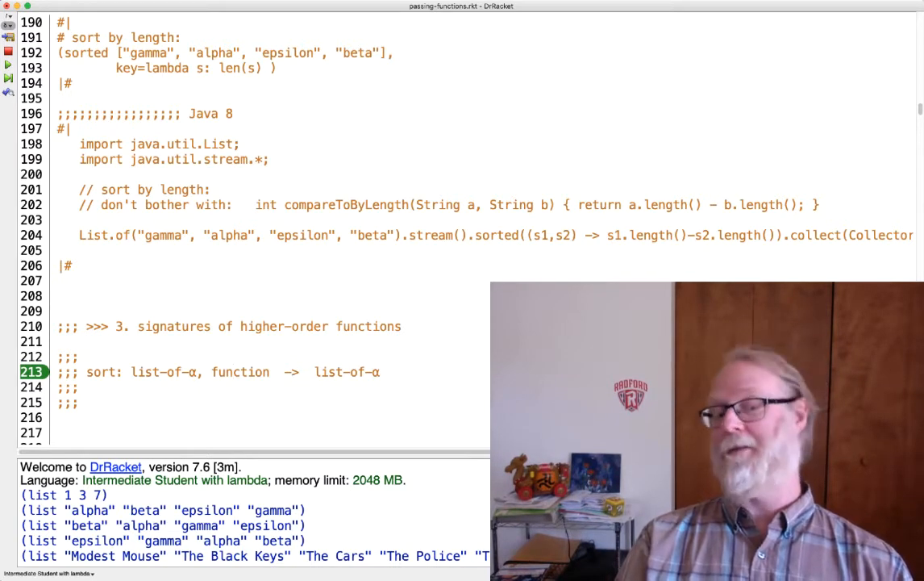
pyautogui.doubleClick(239, 372)
pyautogui.write('(.., .. -> ..')
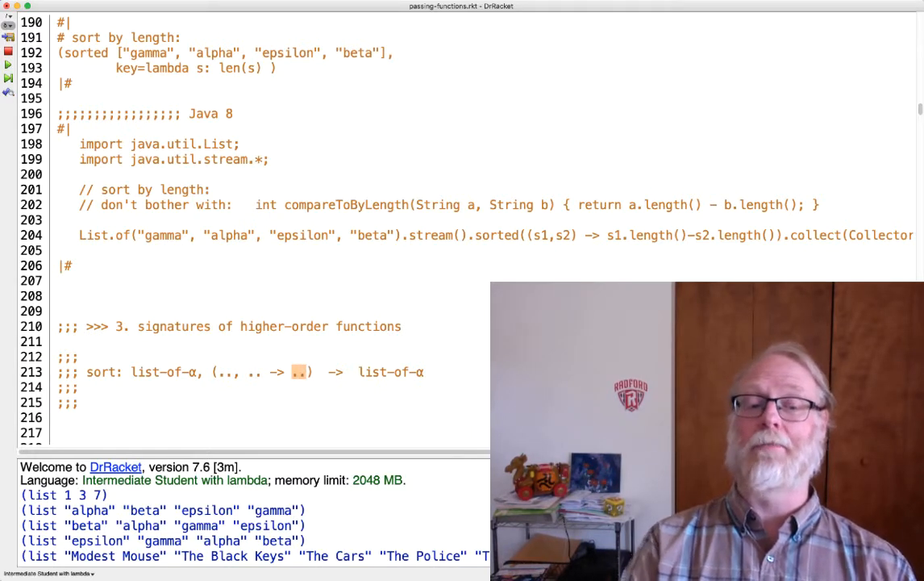
pyautogui.write('boolea')
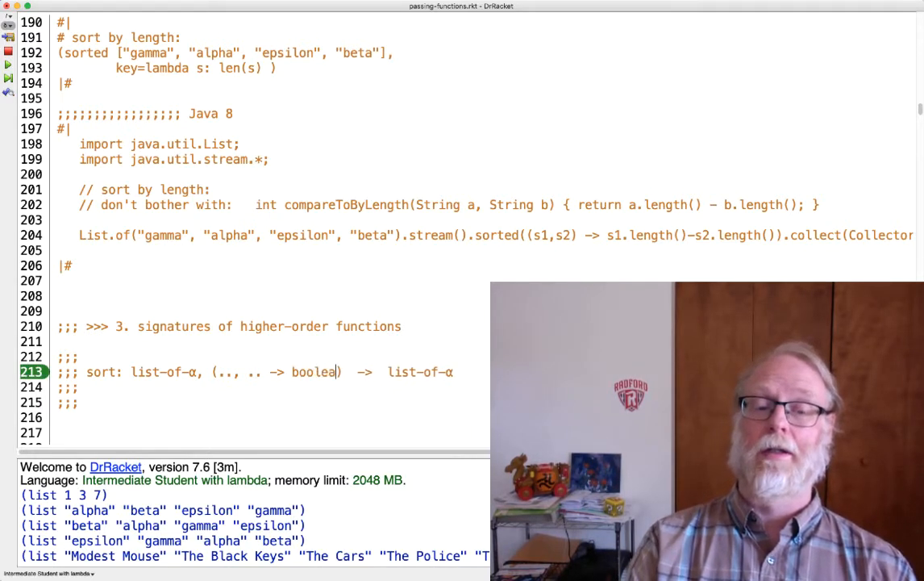
pyautogui.write('n')
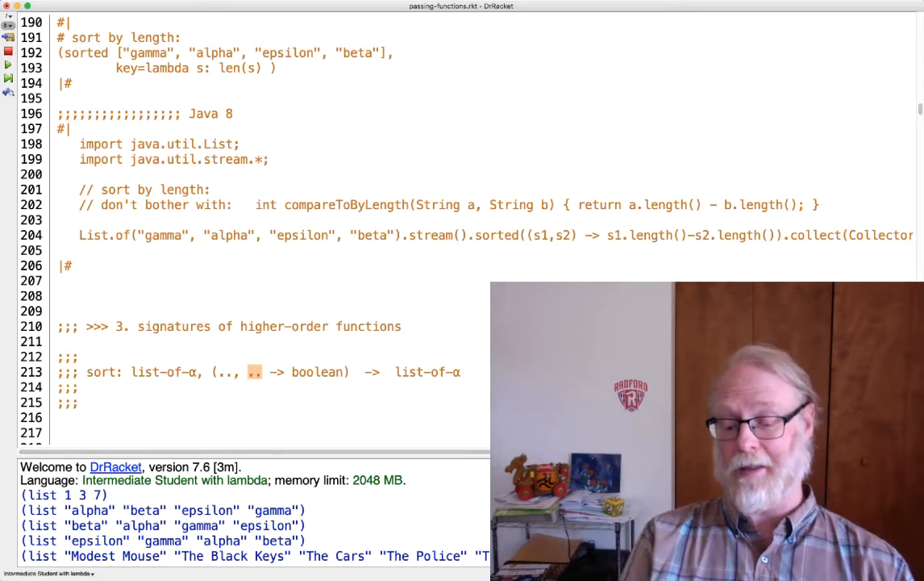
pyautogui.click(196, 372)
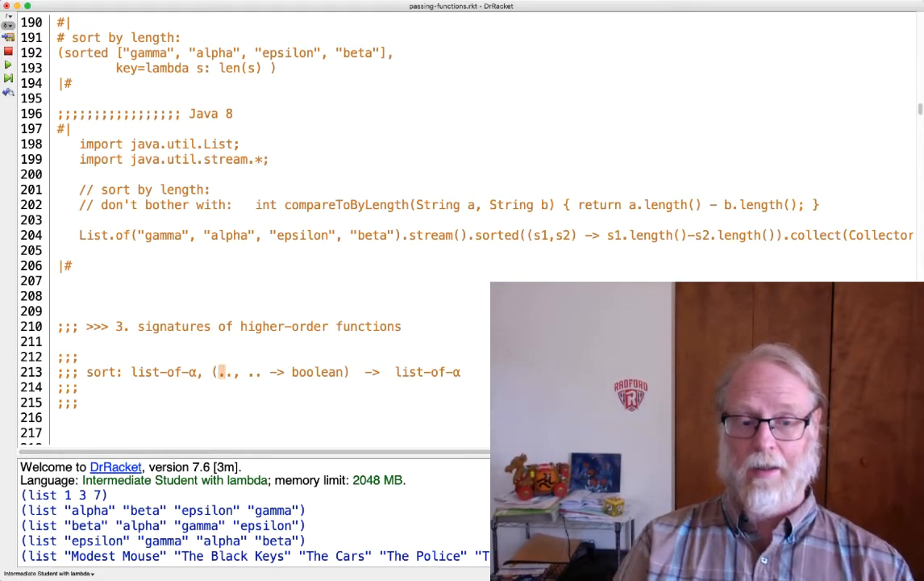
pyautogui.write('α, α')
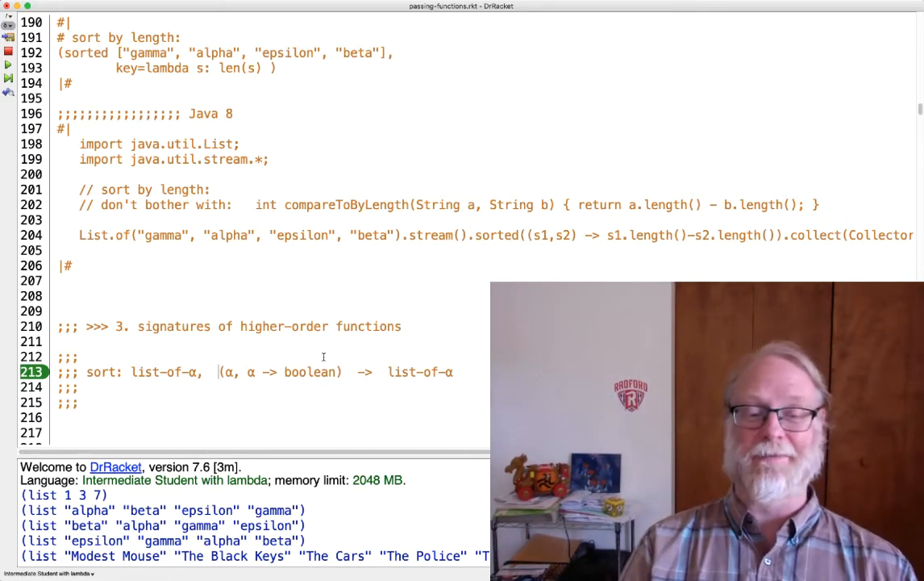
pyautogui.moveTo(218, 372); pyautogui.dragTo(343, 371)
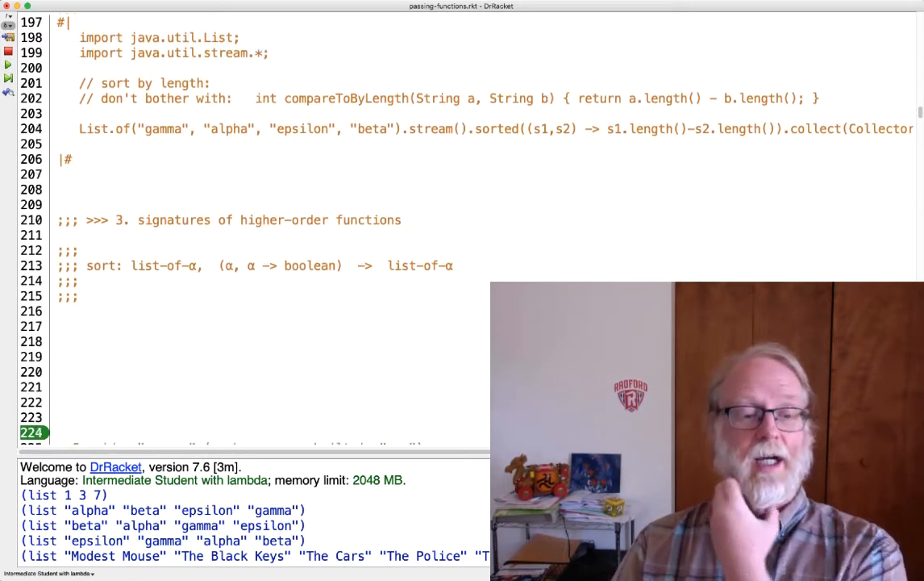
# - Scroll to the my-map introduction and point at its (list 3 2 4) → (list 9 4 16) example
pyautogui.scroll(-3)
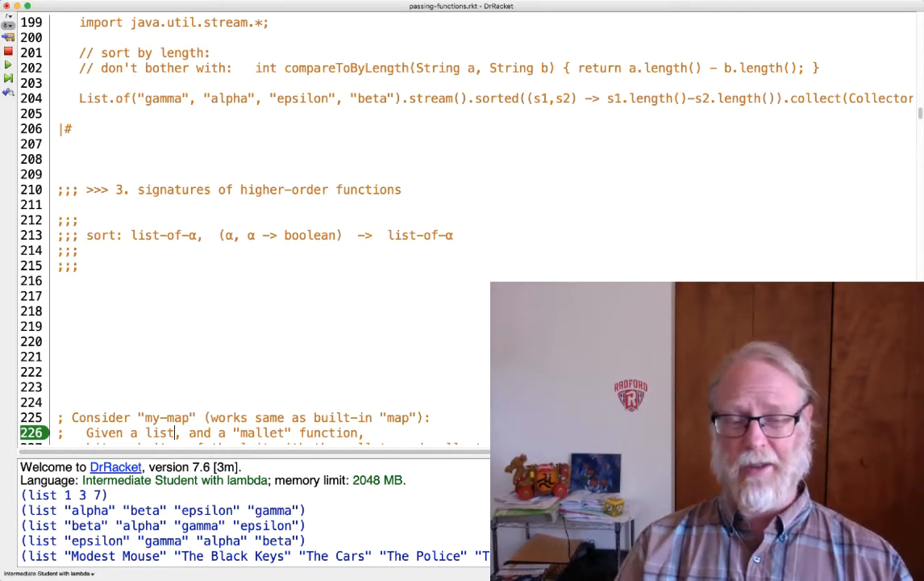
pyautogui.scroll(-3)
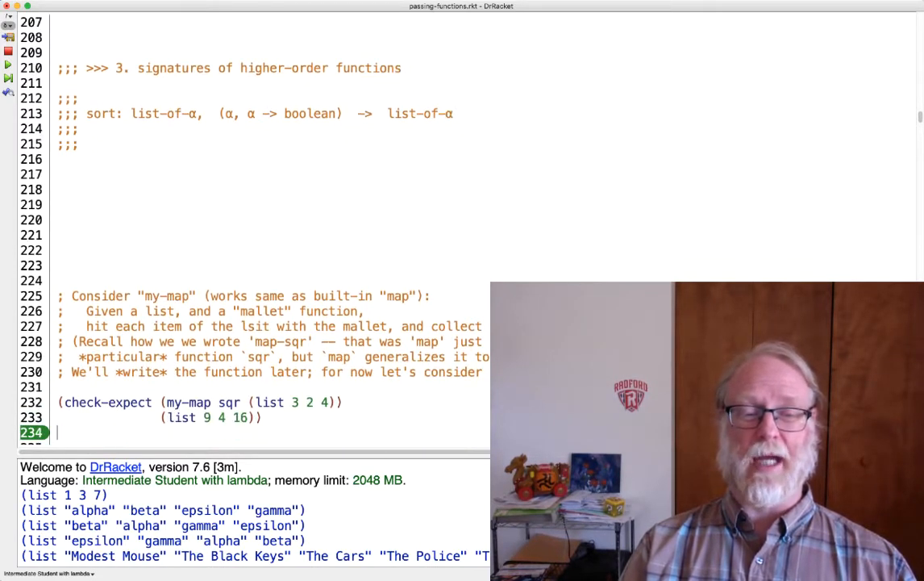
pyautogui.click(170, 402)
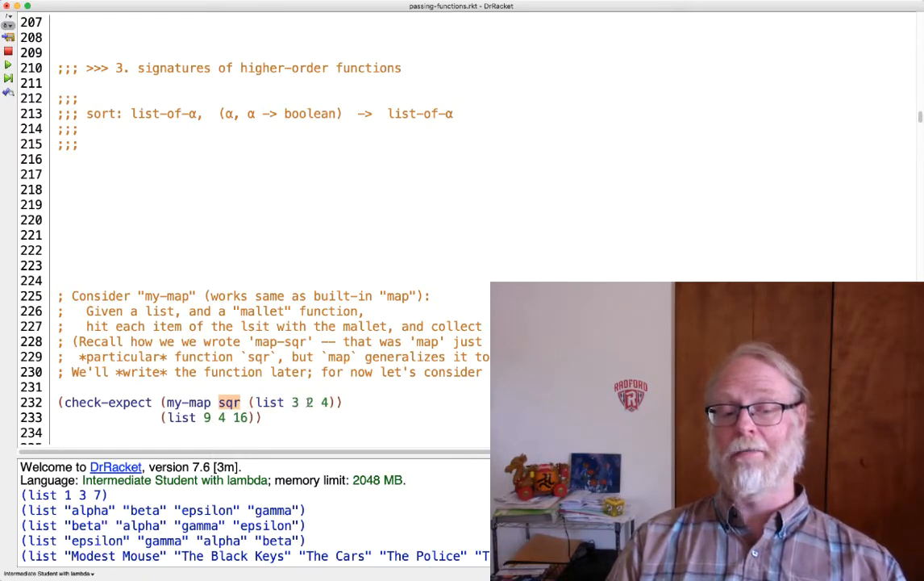
pyautogui.click(262, 420)
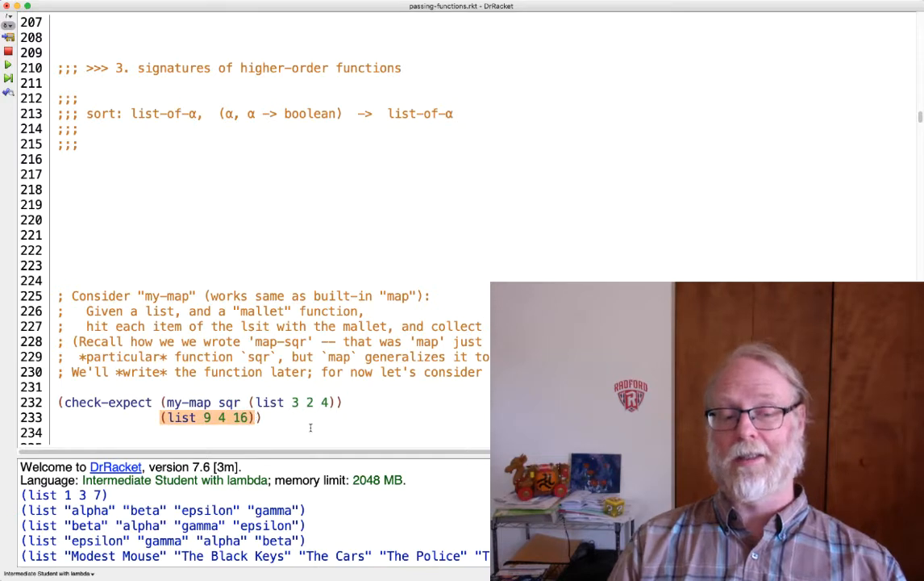
# - Scroll past the λ and string-length my-map examples to the signature question
pyautogui.scroll(-3)
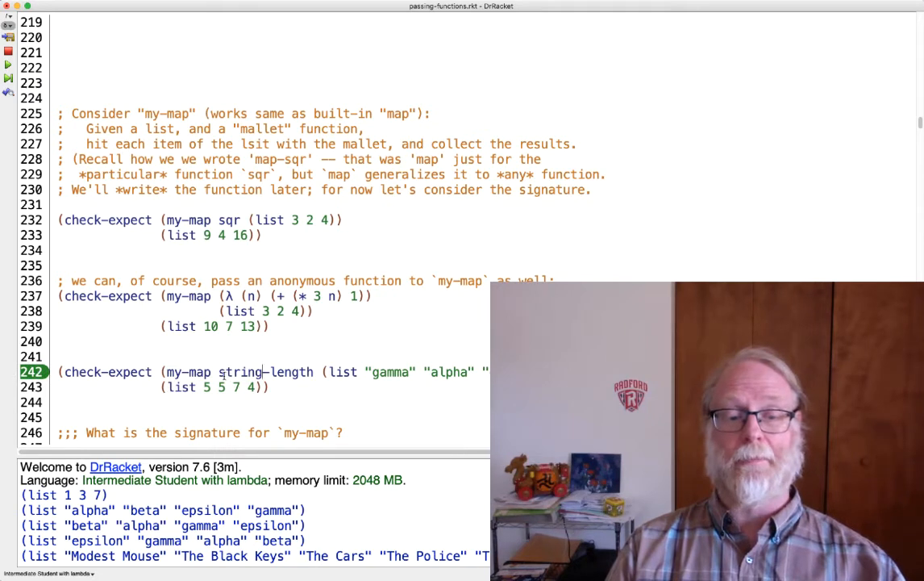
# - Highlight string-length in the third my-map check-expect
pyautogui.doubleClick(264, 372)
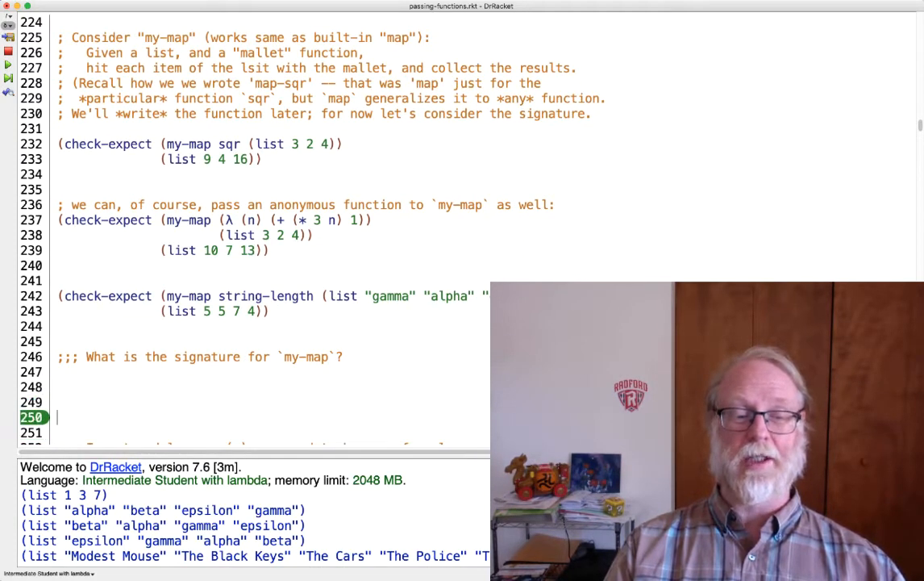
# - Type the draft comment ';;; my-map : function, list-of-α -> list' on line 248
pyautogui.scroll(-3)
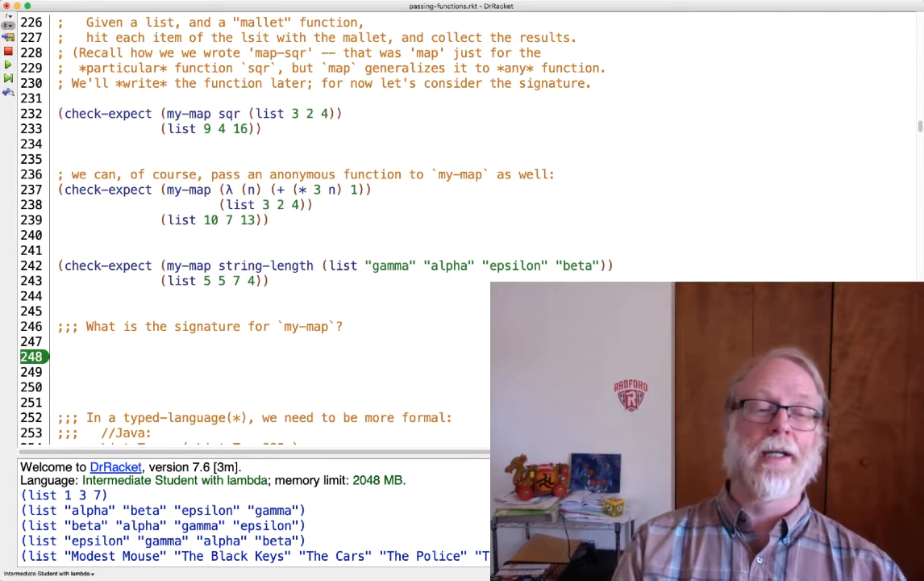
pyautogui.write('my-')
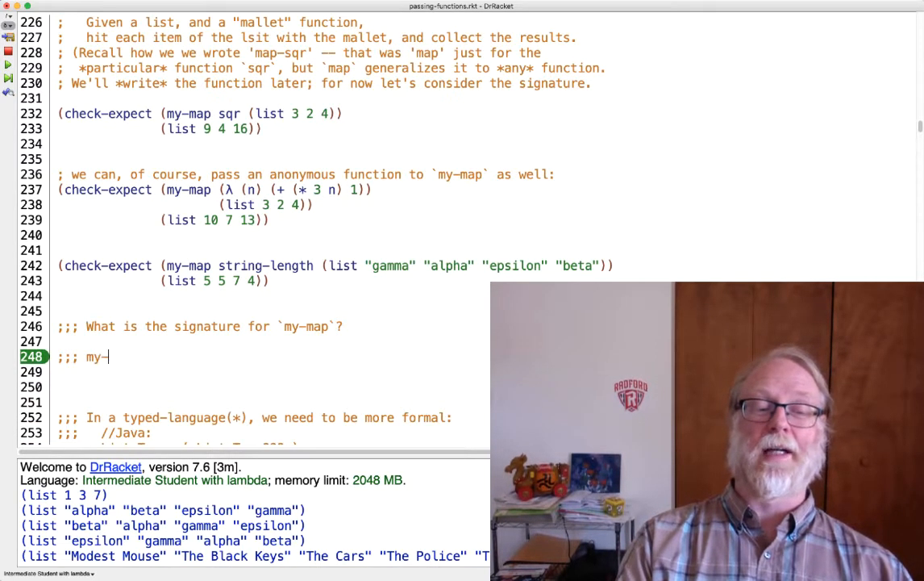
pyautogui.write('map :')
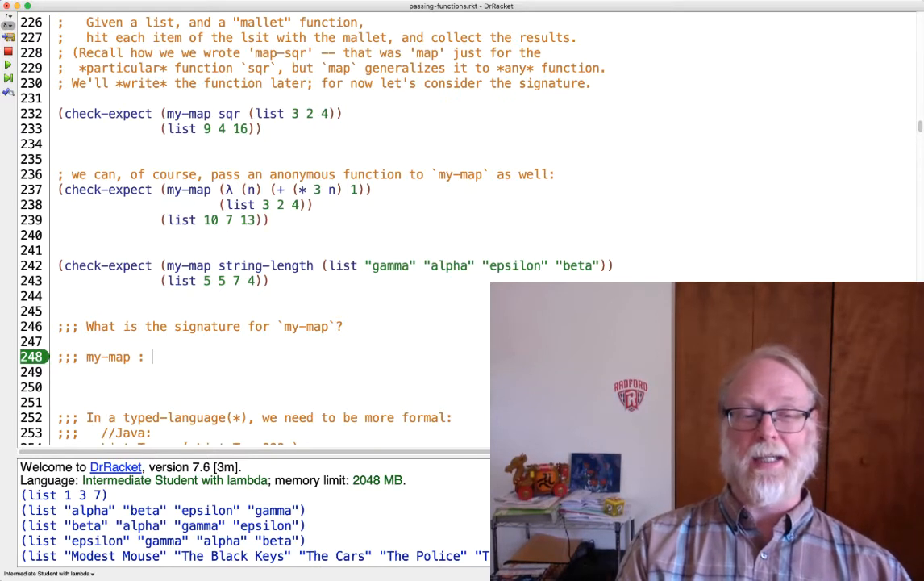
pyautogui.write('...')
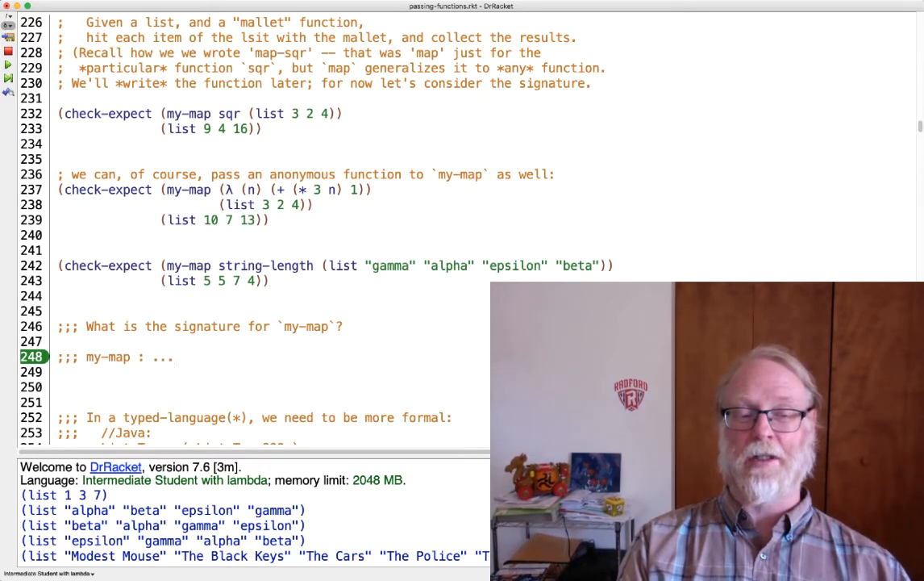
pyautogui.write('function')
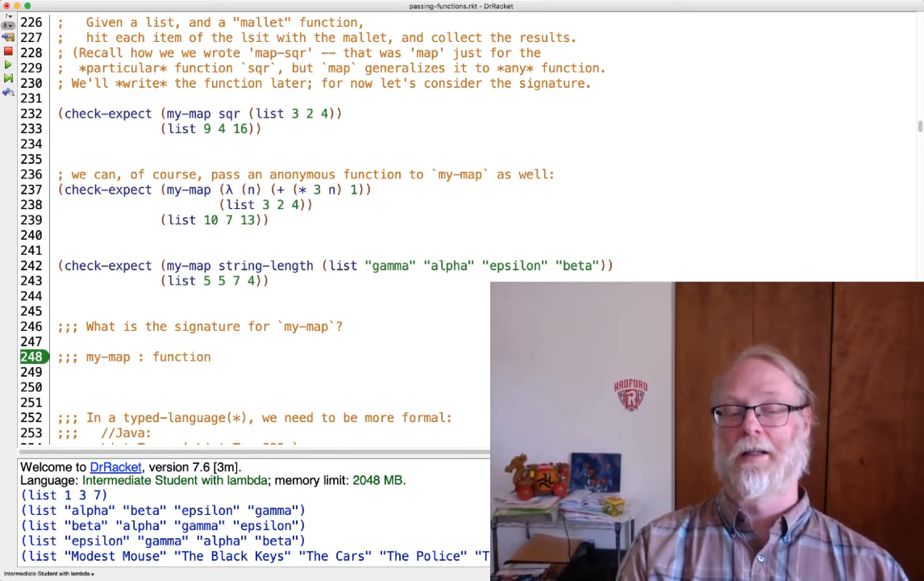
pyautogui.write(', list-of- -> list')
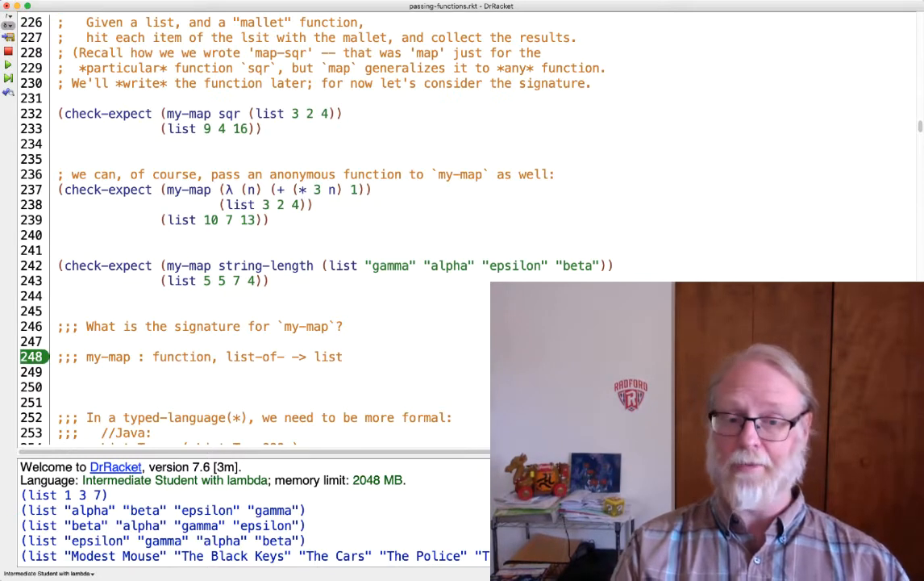
pyautogui.write('\\alpha')
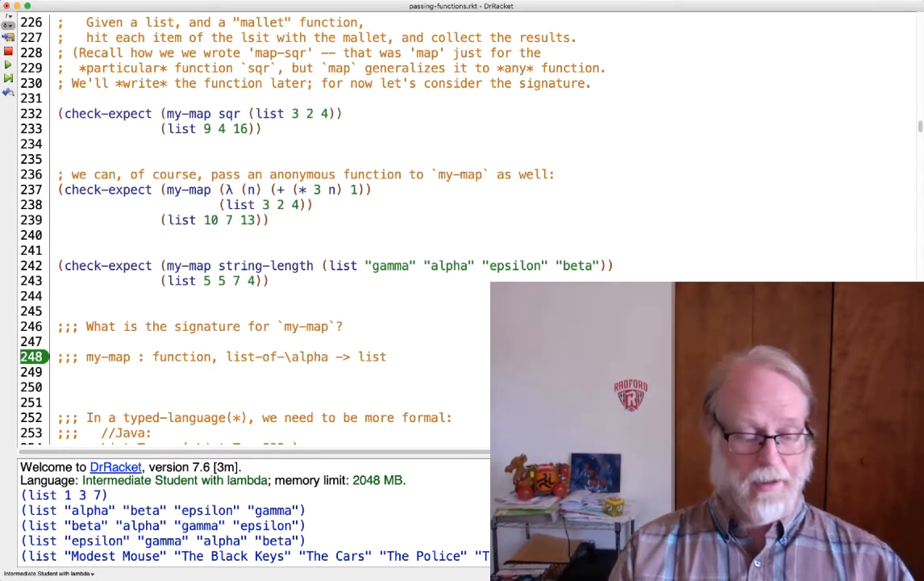
pyautogui.write('«')
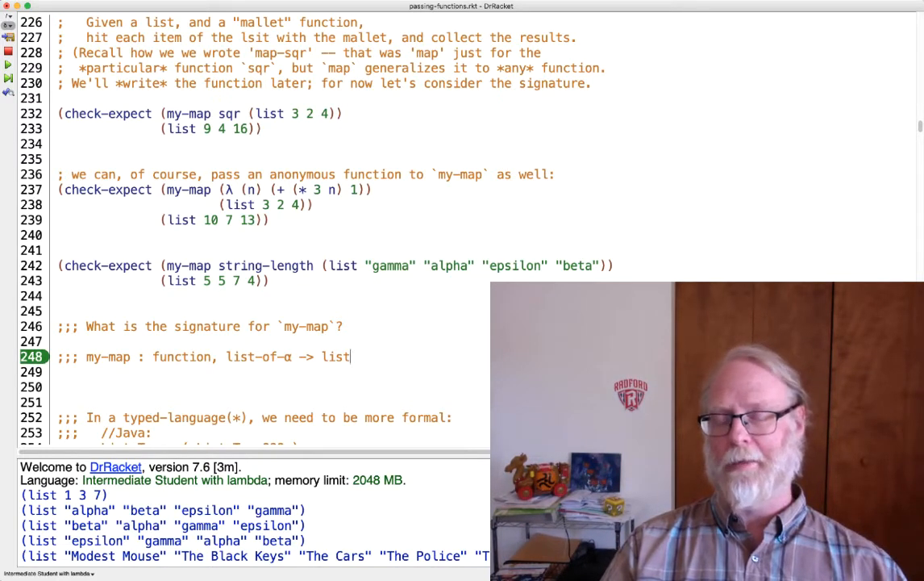
pyautogui.write('-of-α')
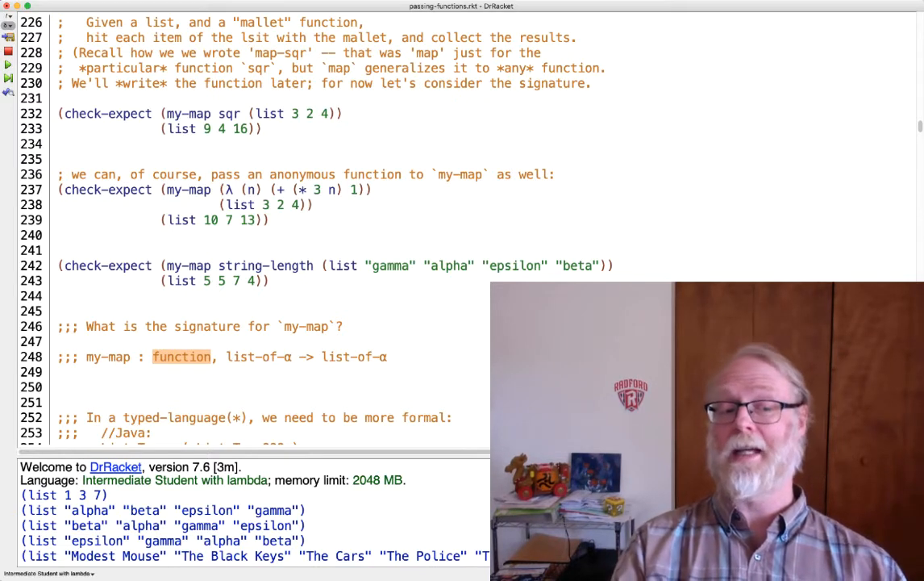
# - Rewrite the function argument as (α -> ...), with list-of-α as the result
pyautogui.write('(... ->')
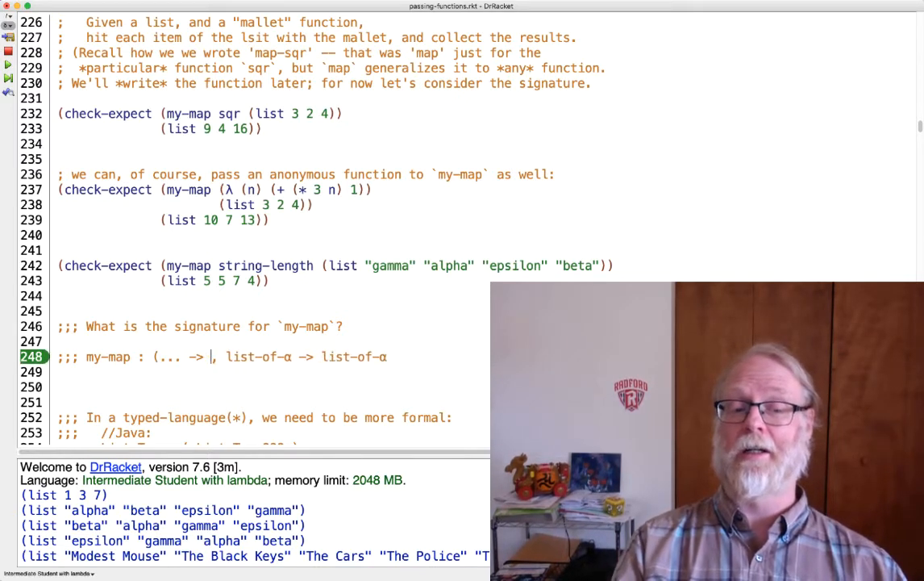
pyautogui.write('...),')
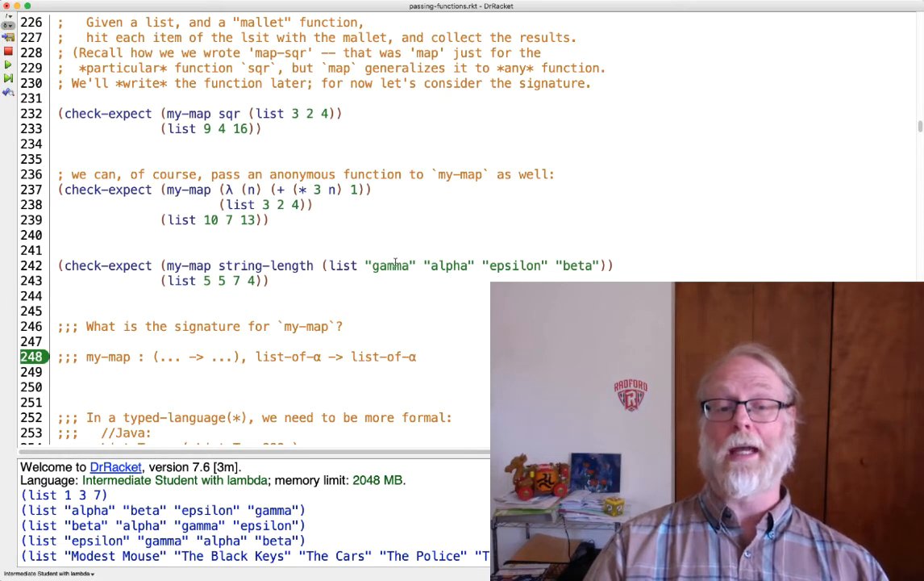
pyautogui.doubleClick(389, 265)
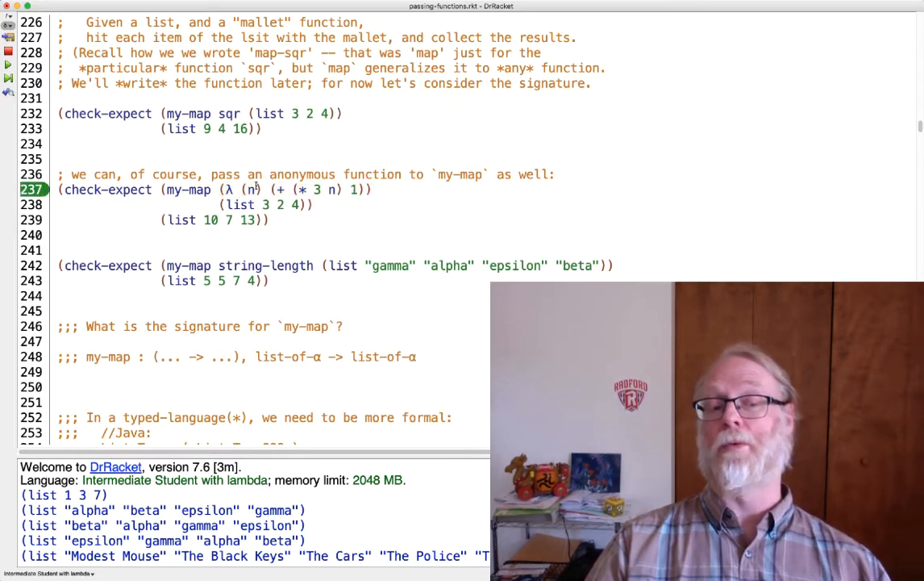
pyautogui.doubleClick(251, 189)
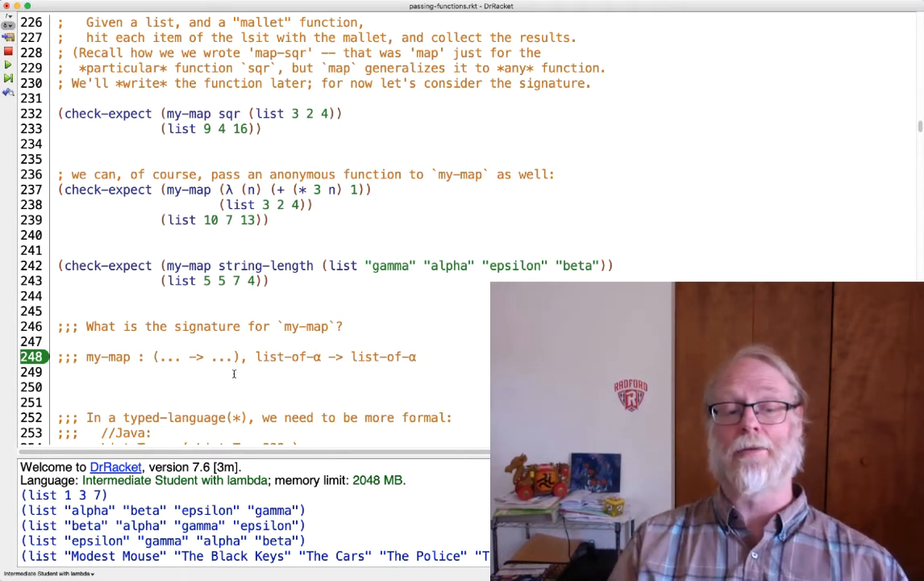
pyautogui.doubleClick(168, 356)
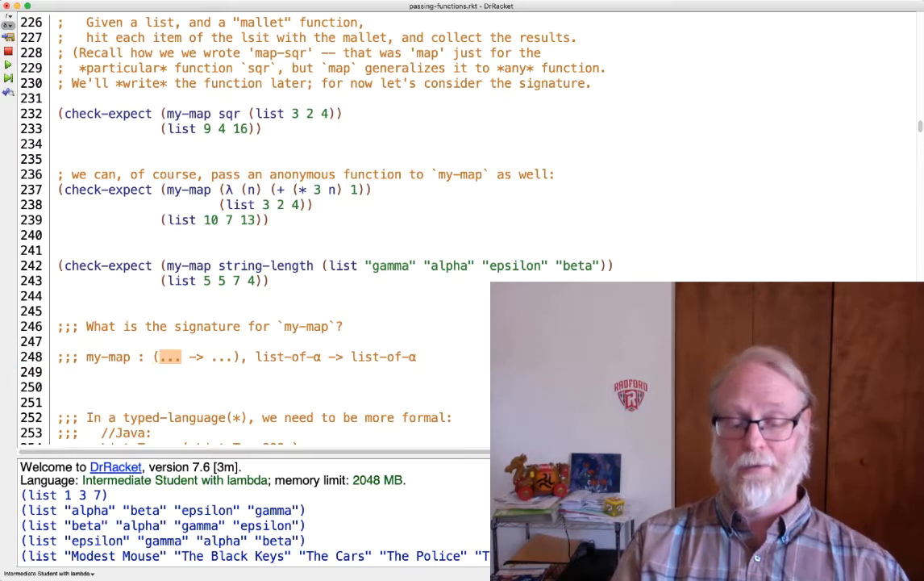
pyautogui.write('\\alpha')
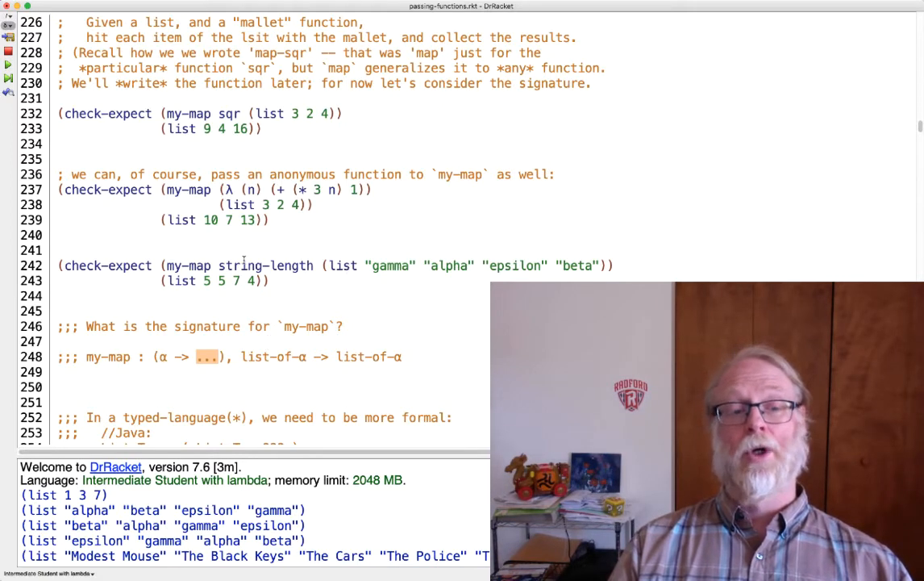
# - Replace the function's result placeholder with β, giving (α -> β)
pyautogui.doubleClick(389, 265)
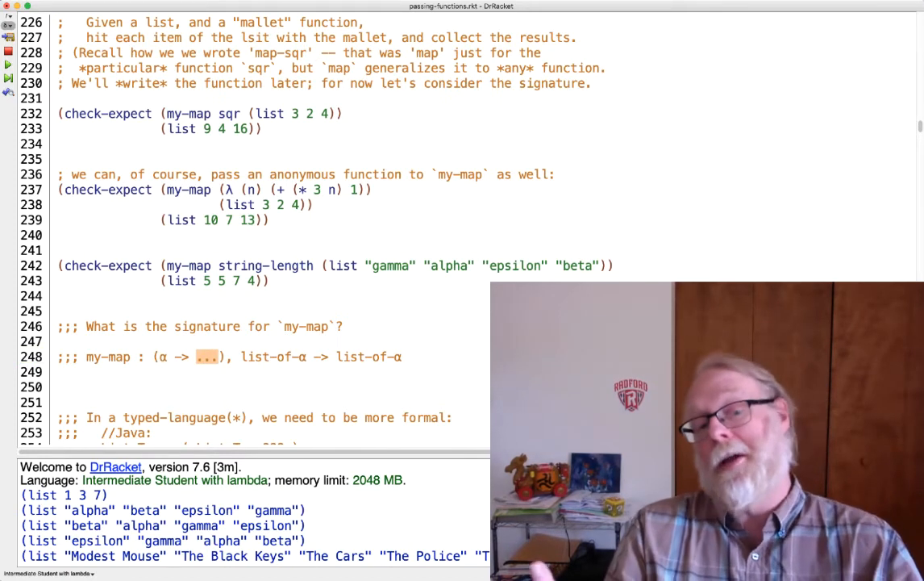
pyautogui.write('\\beta')
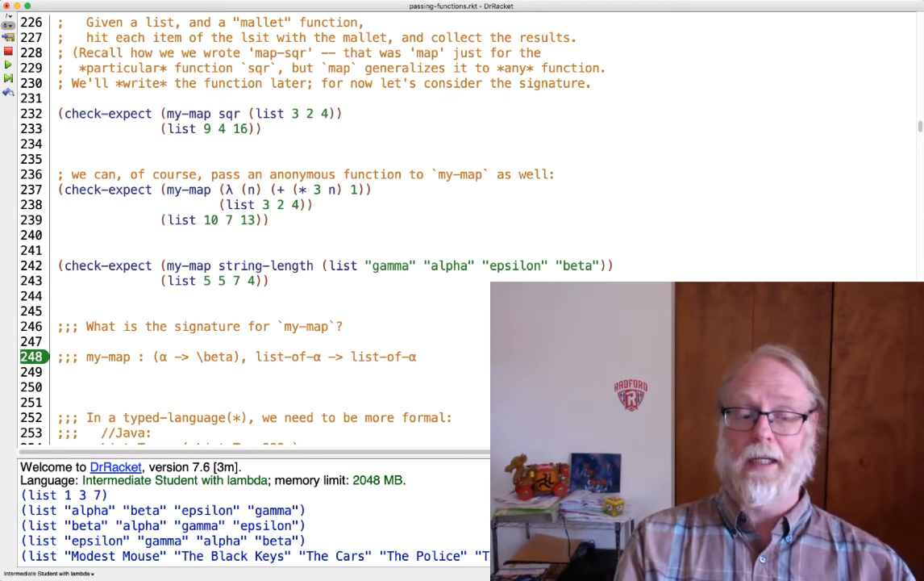
pyautogui.write('β')
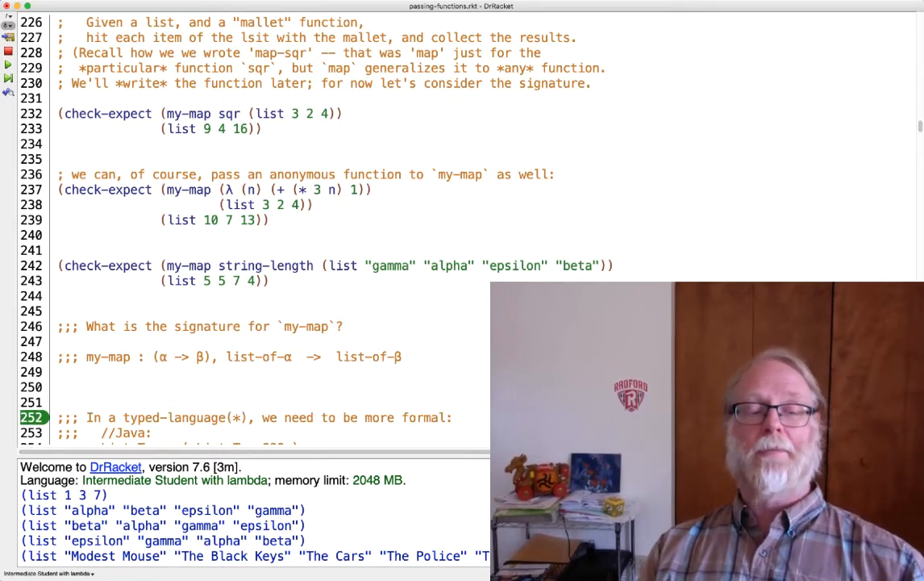
# - Replace ??? in the Java map signature on line 254 with Function<T,R>
pyautogui.doubleClick(132, 433)
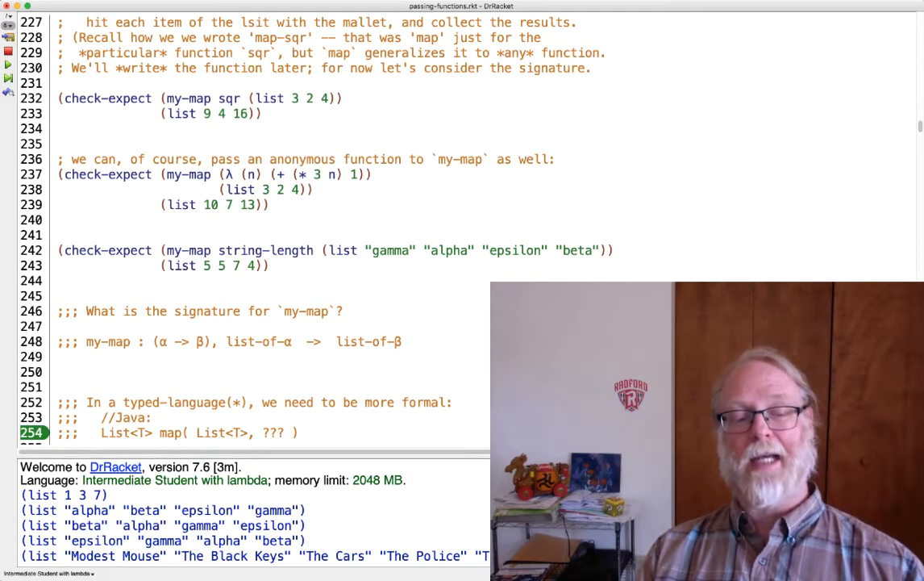
pyautogui.doubleClick(125, 432)
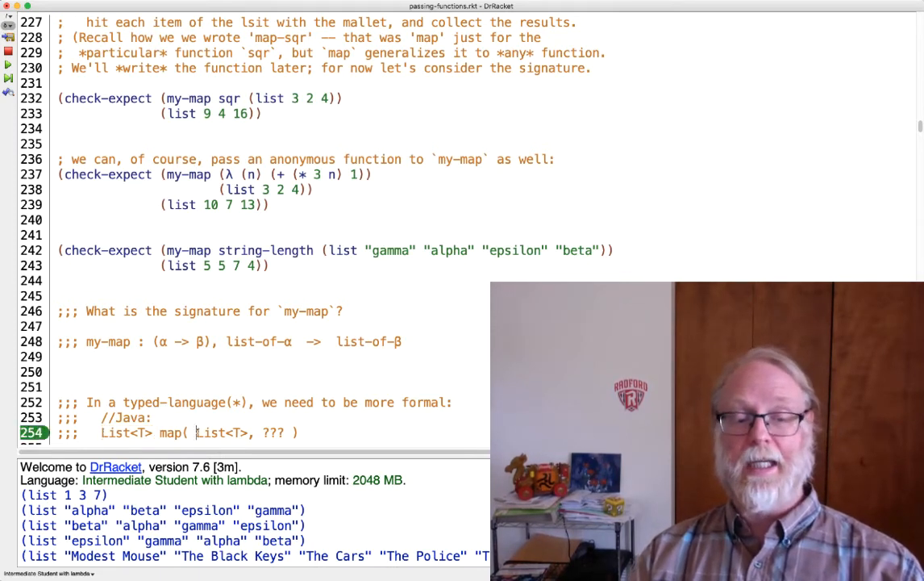
pyautogui.doubleClick(272, 433)
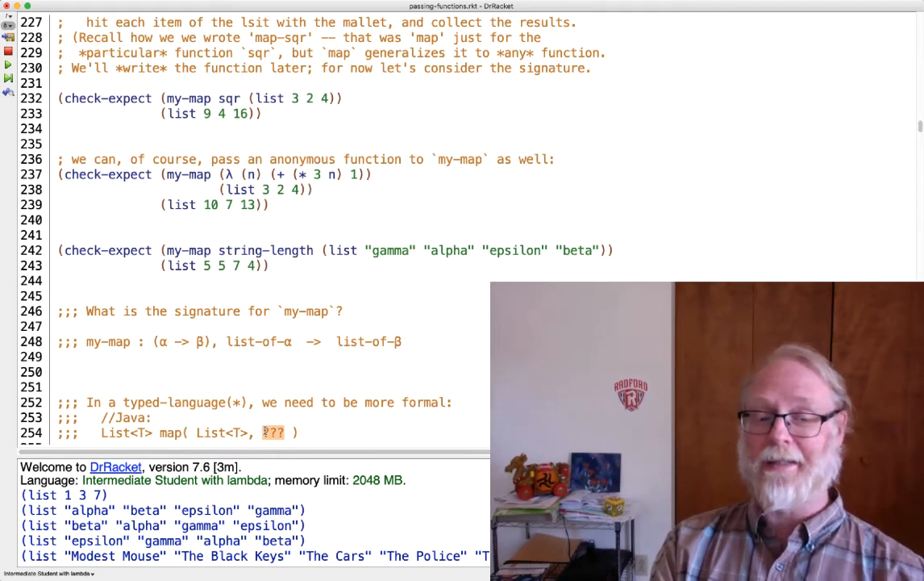
pyautogui.write('Function')
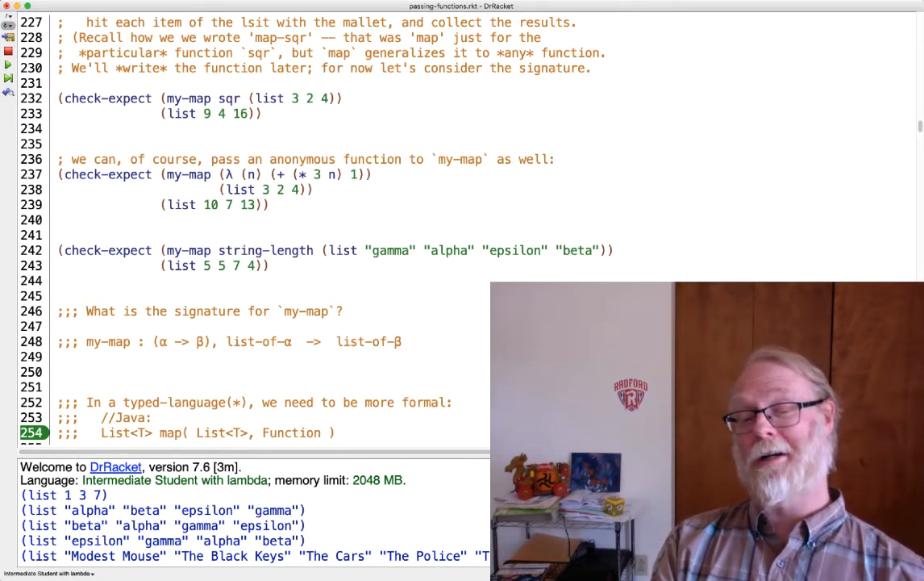
pyautogui.write('<>')
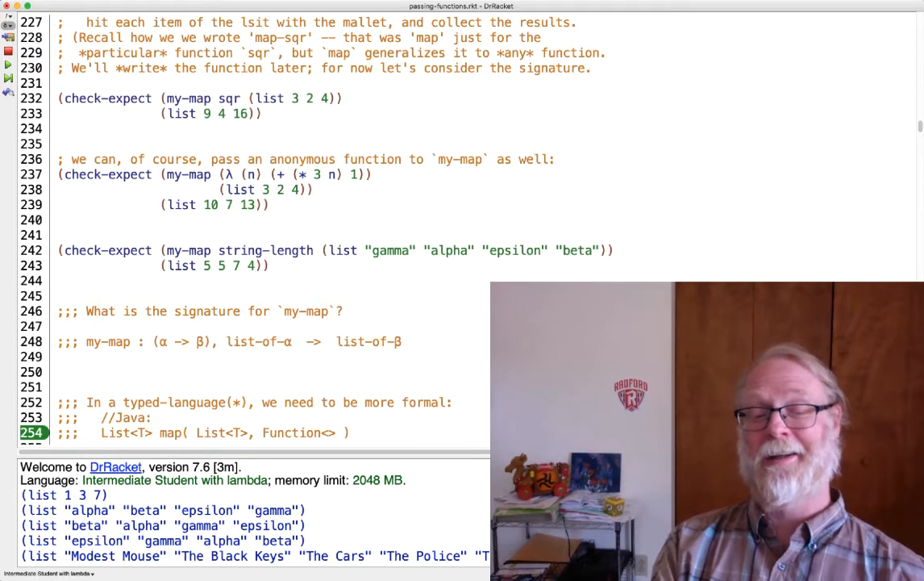
pyautogui.write(',R')
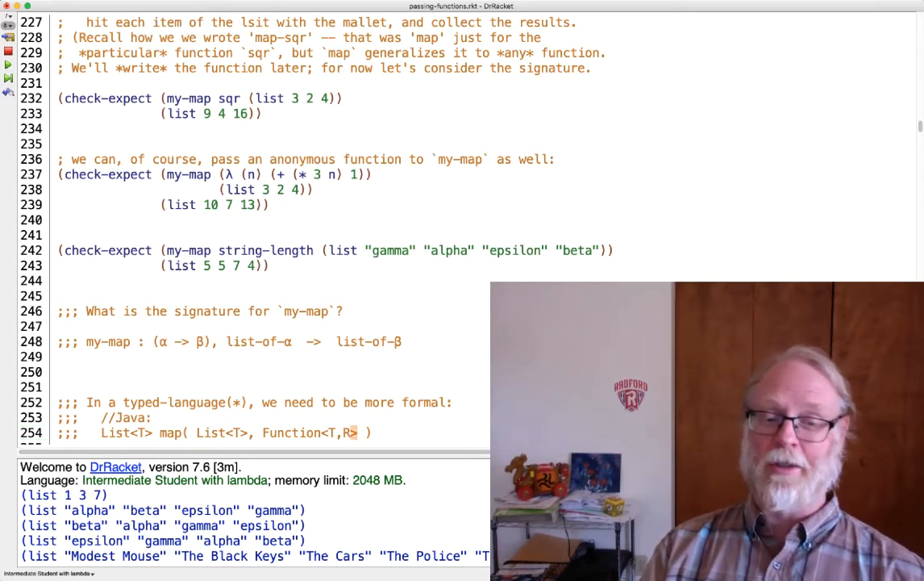
pyautogui.doubleClick(307, 432)
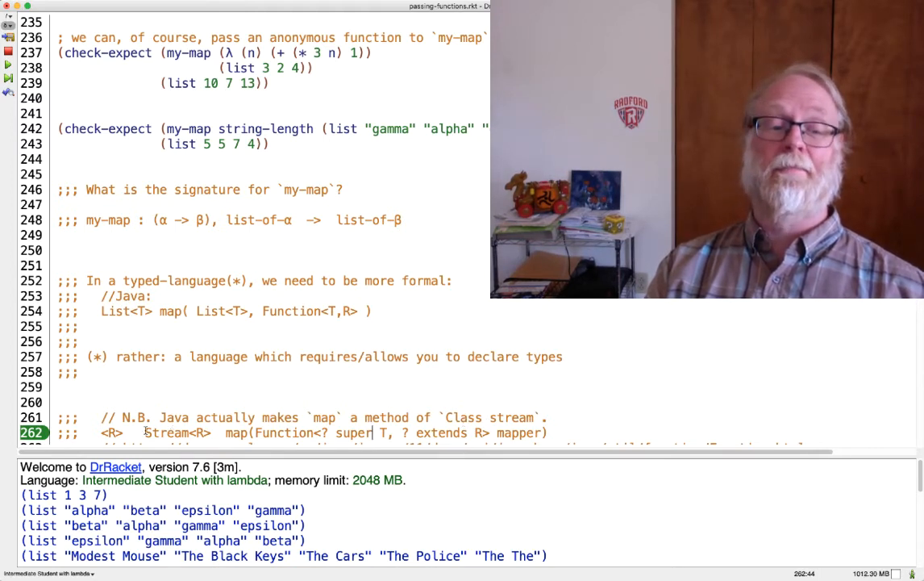
# - Insert /* Stream<T> this, */ before Function<T,R> mapper in the Stream map declaration
pyautogui.doubleClick(169, 433)
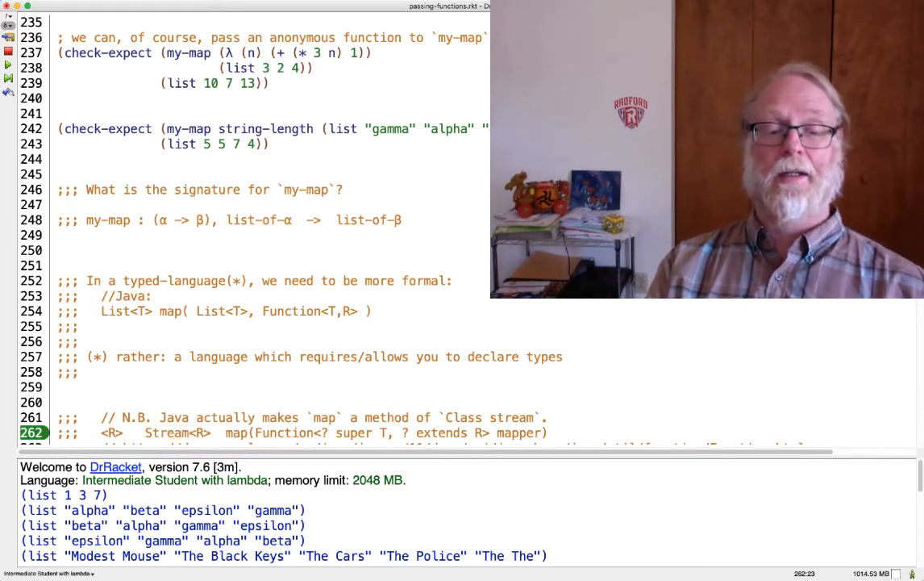
pyautogui.write('/*')
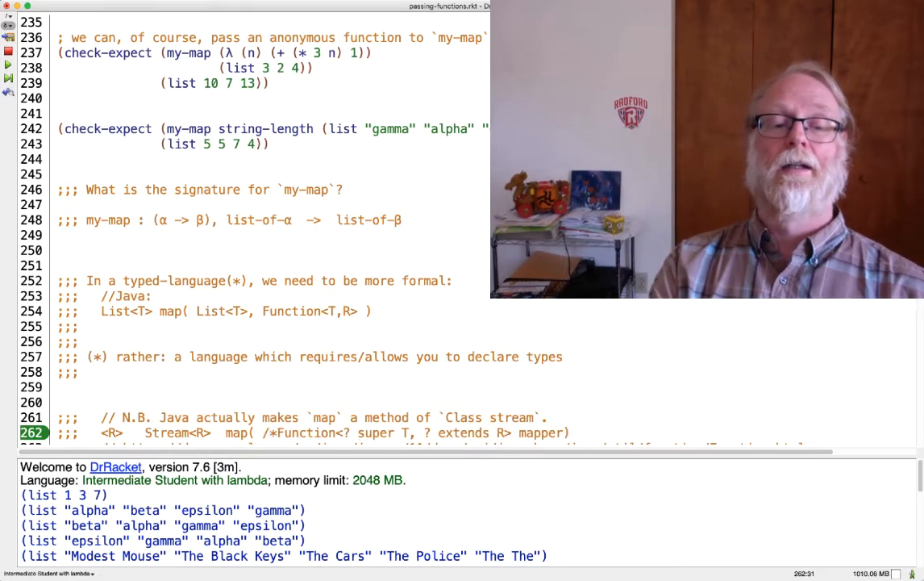
pyautogui.write('Stream this, */')
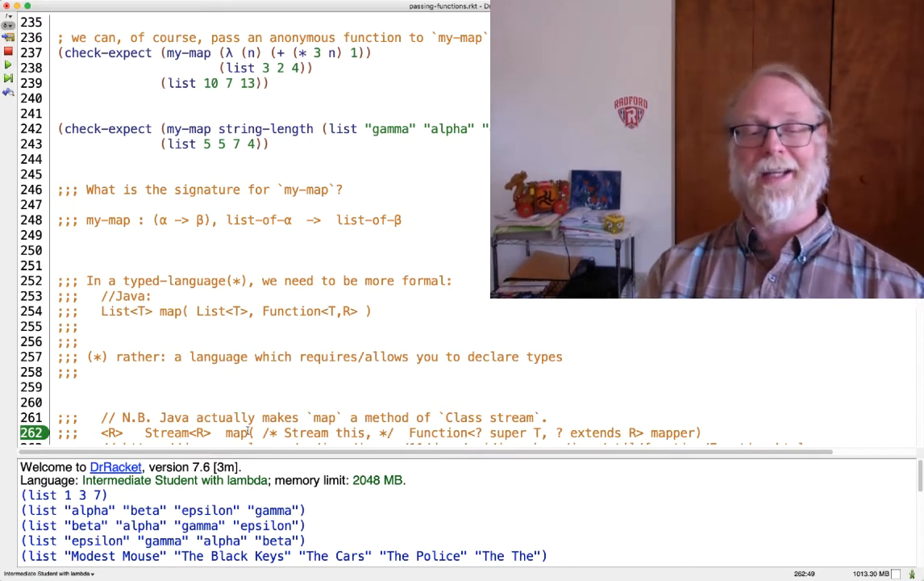
pyautogui.moveTo(264, 432); pyautogui.dragTo(377, 432)
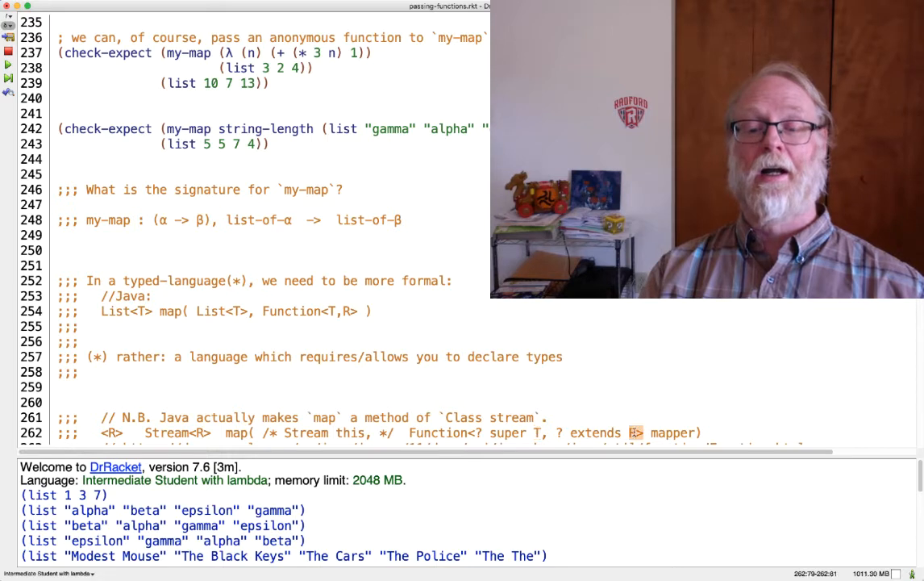
pyautogui.doubleClick(672, 432)
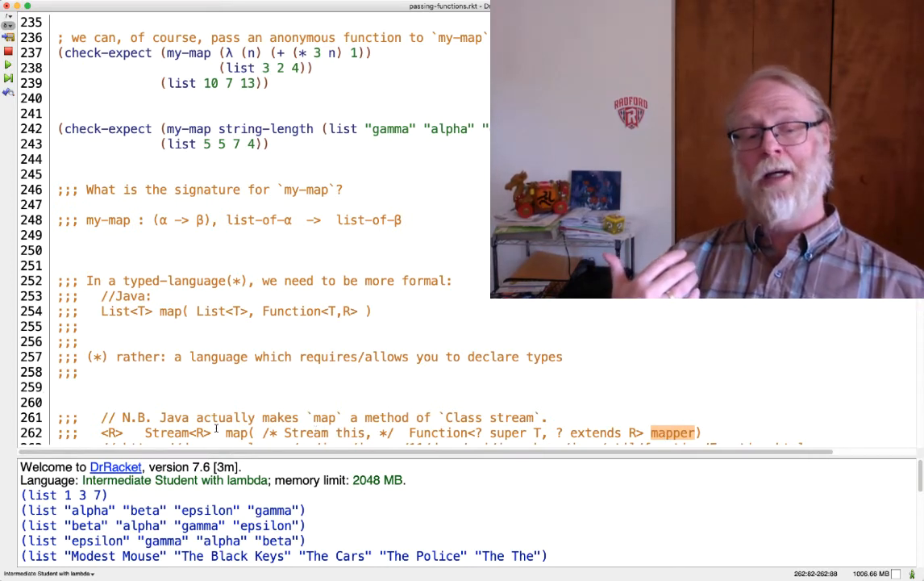
pyautogui.doubleClick(176, 433)
pyautogui.write('<T>')
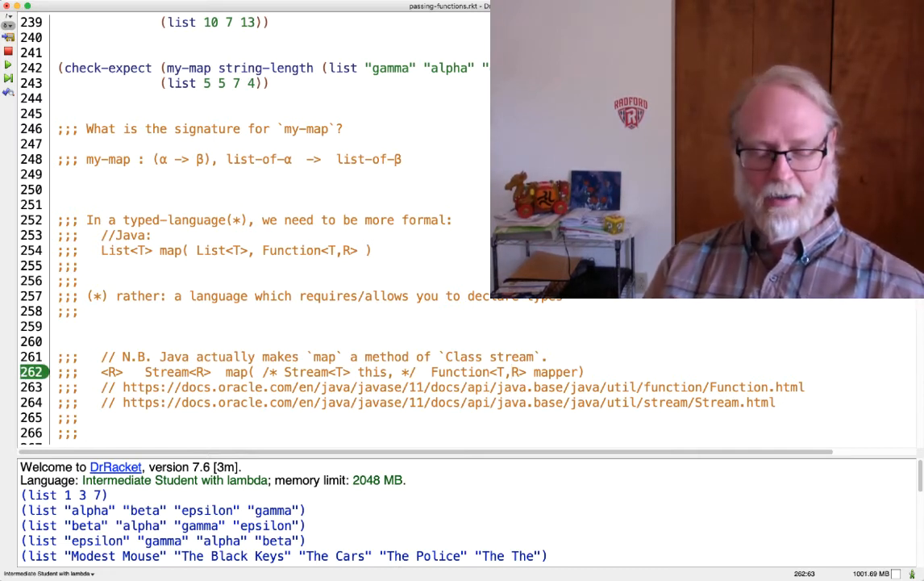
# - Change the mapper parameter type on line 262 to Function<? super T, ? extends R>
pyautogui.write('zz')
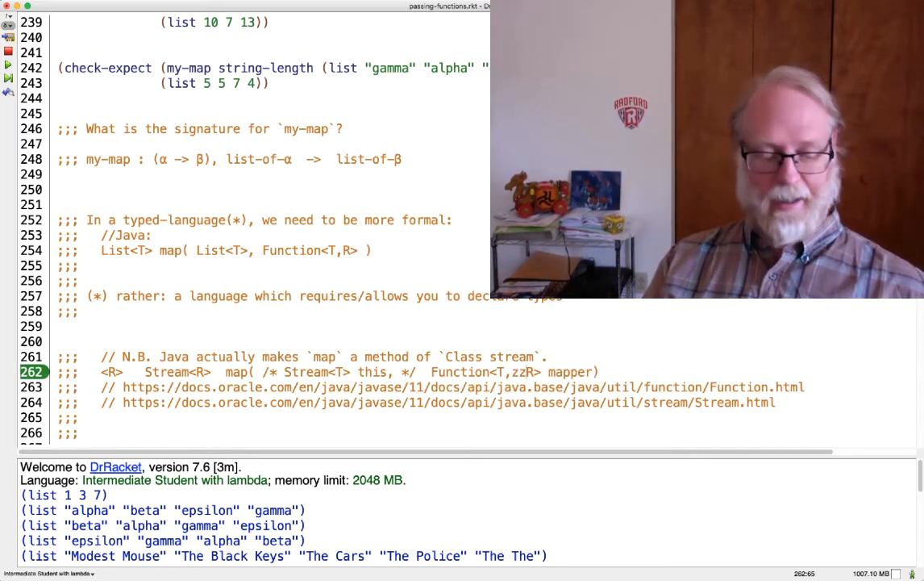
pyautogui.write('? super T, ? extends R')
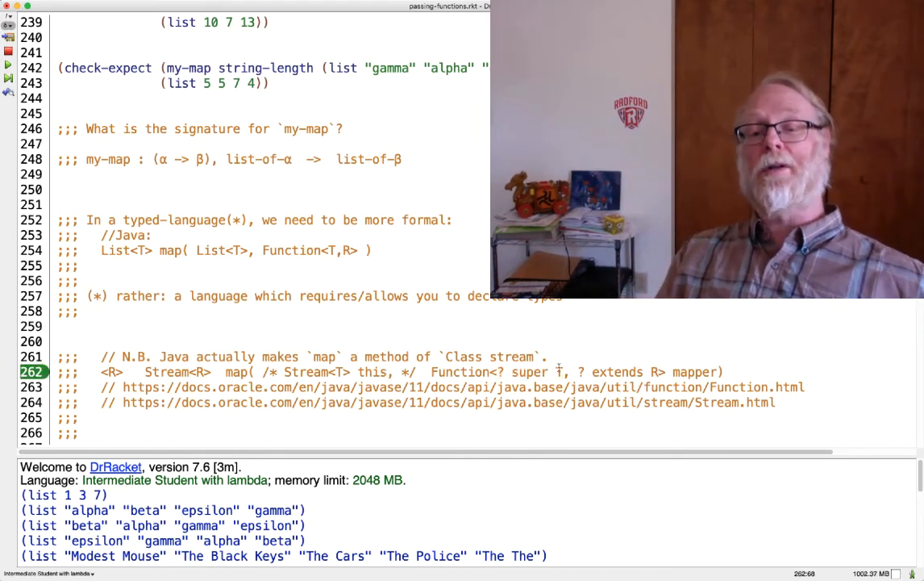
pyautogui.doubleClick(529, 372)
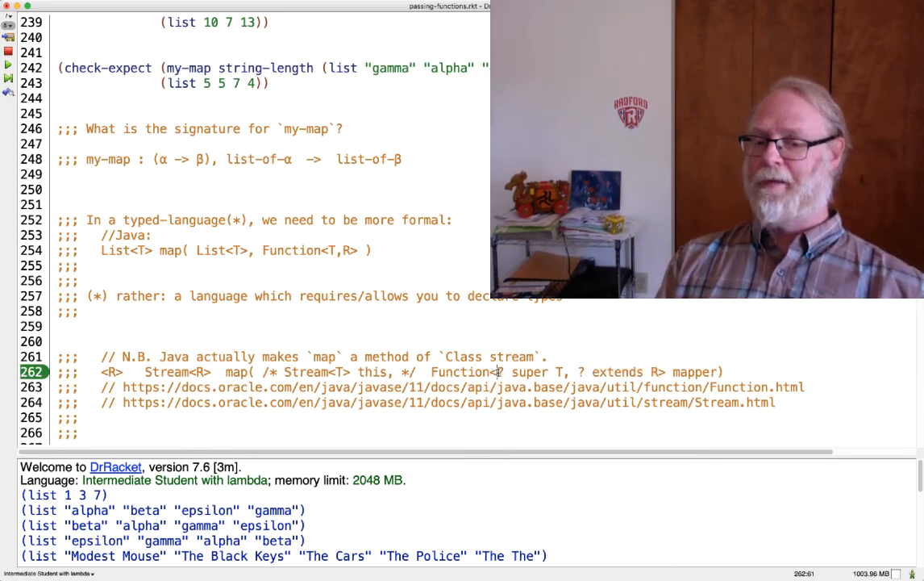
pyautogui.moveTo(495, 372); pyautogui.dragTo(566, 372)
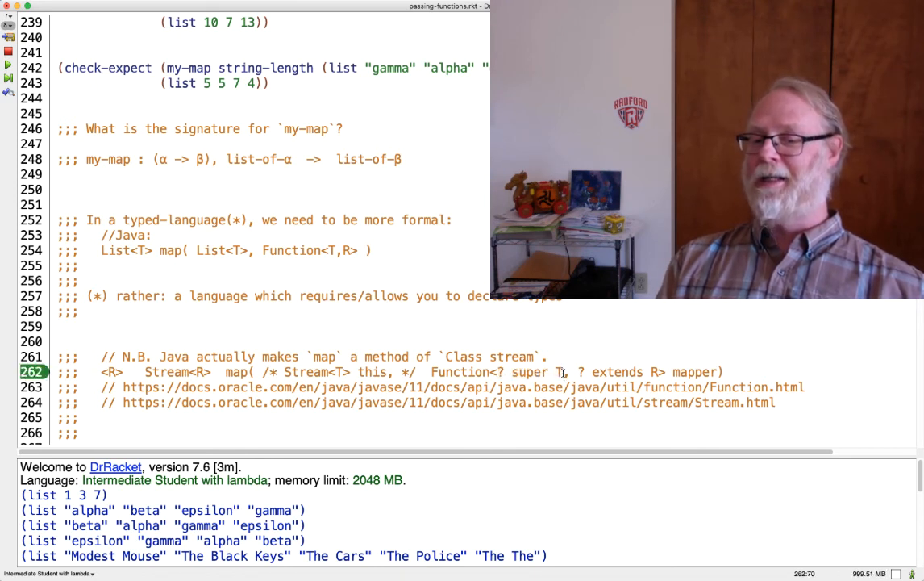
pyautogui.doubleClick(530, 372)
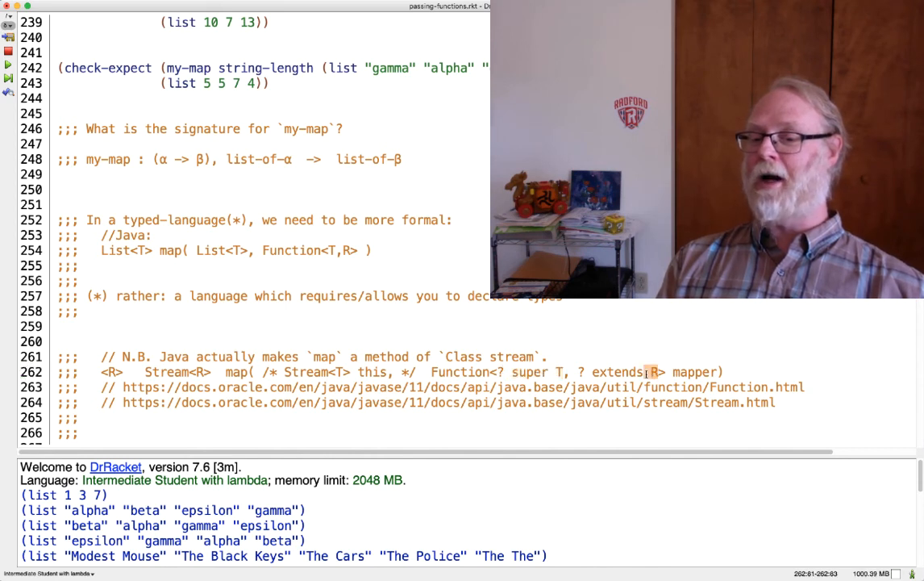
pyautogui.doubleClick(615, 372)
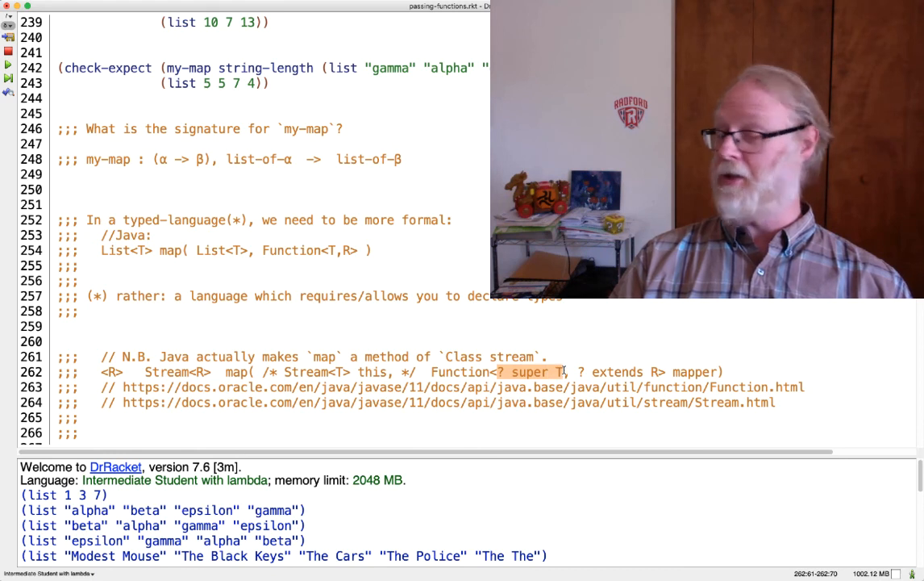
pyautogui.moveTo(447, 342)
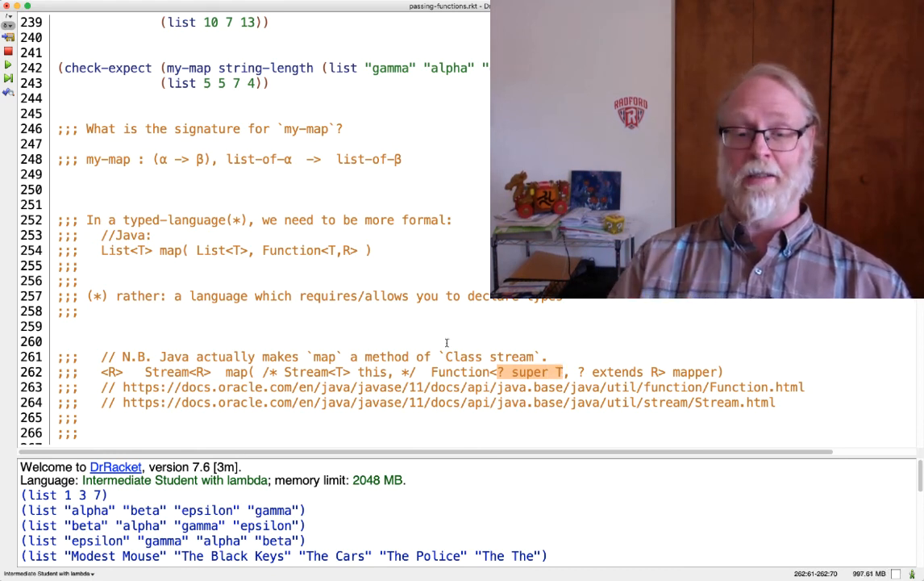
pyautogui.moveTo(352, 246)
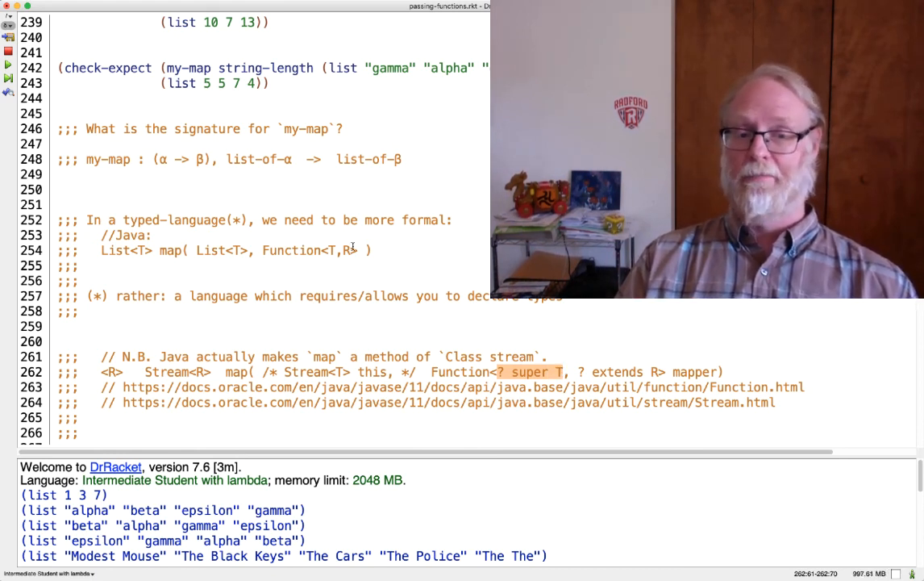